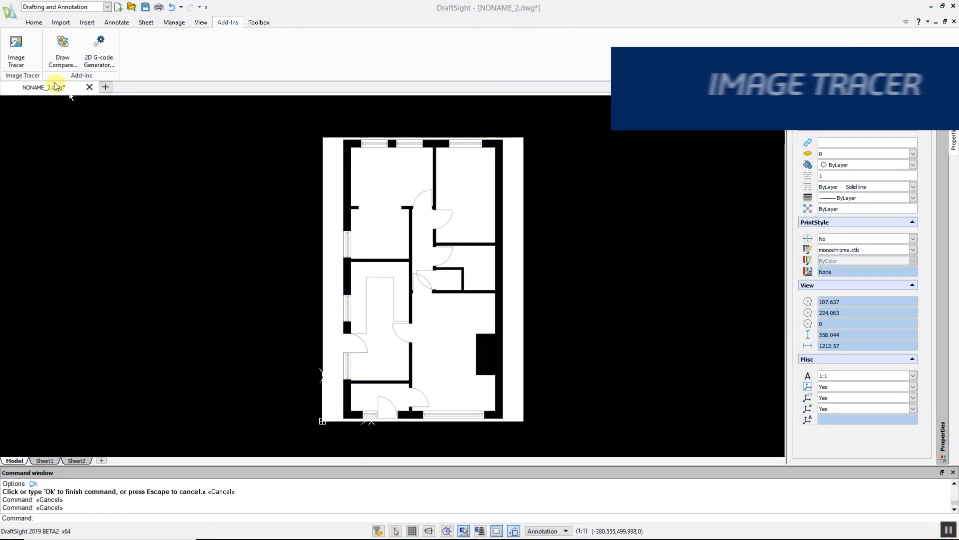
Step: Launch Image Tracer on the floor plan and choose the high-quality floor plan profile
{"action": "left_click", "coordinate": [16, 50]}
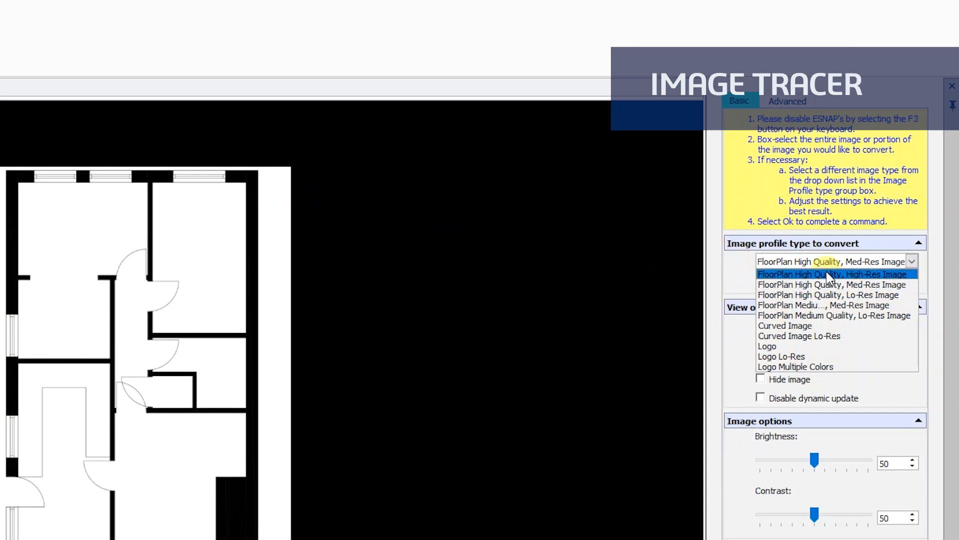
{"action": "left_click", "coordinate": [833, 274]}
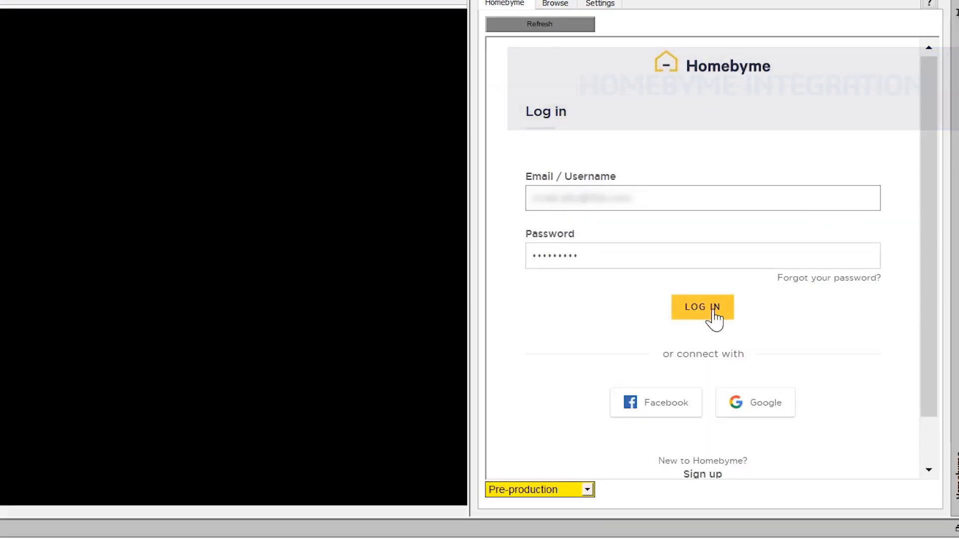
Step: Log in to Homebyme and pick the HBM_level_0 floor of the Redondo project
{"action": "left_click", "coordinate": [702, 307]}
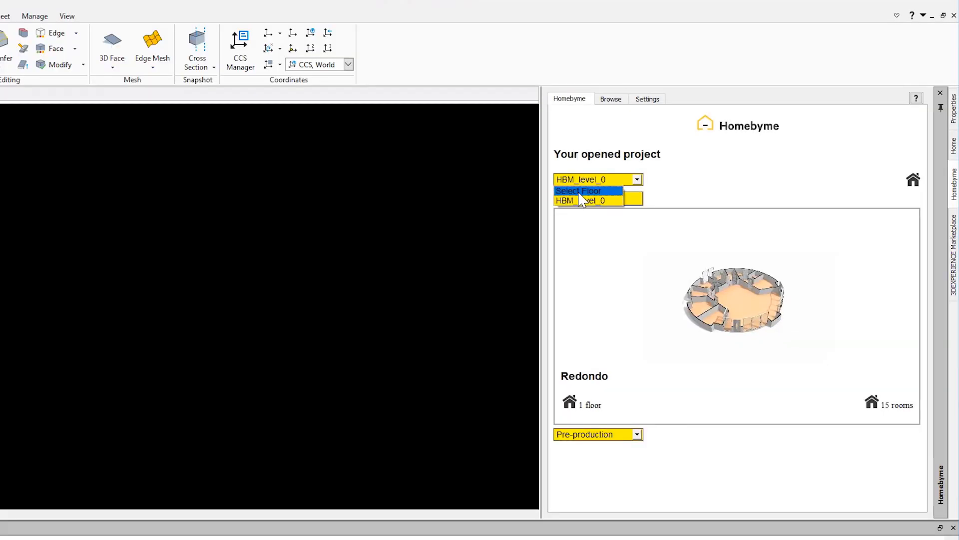
{"action": "left_click", "coordinate": [581, 200]}
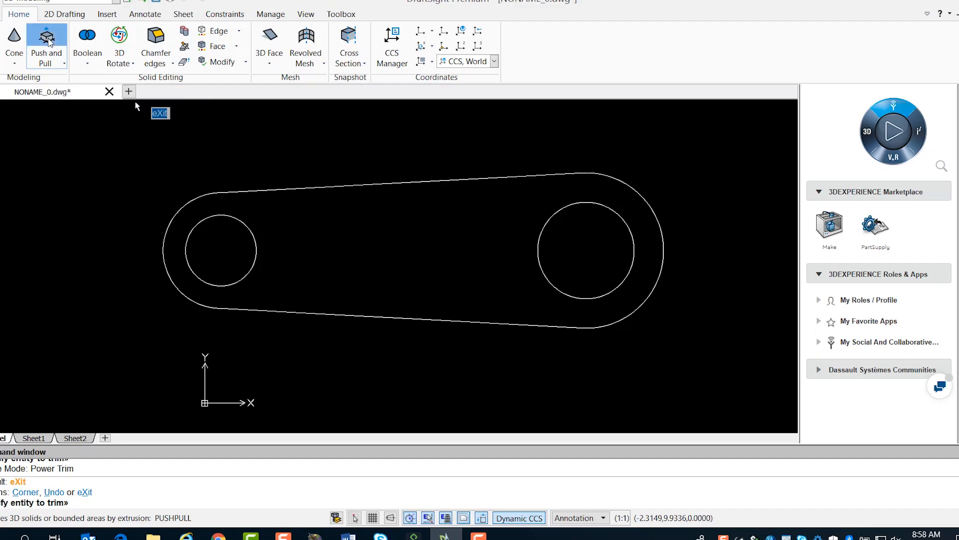
Step: Extrude the bounded link outline into a solid with Push and Pull
{"action": "left_click", "coordinate": [109, 79]}
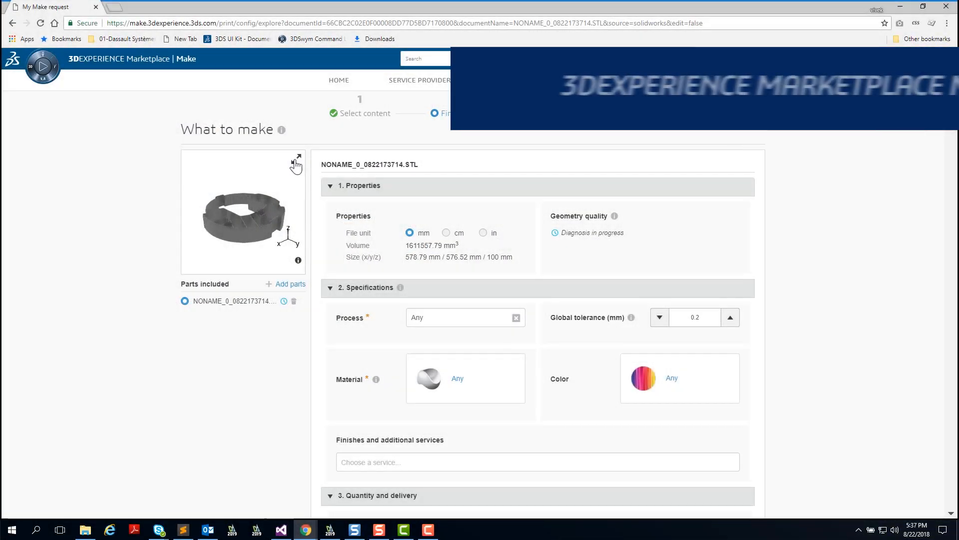
Step: Expand the STL part's 3D preview and scroll through its defect checks
{"action": "left_click", "coordinate": [329, 530]}
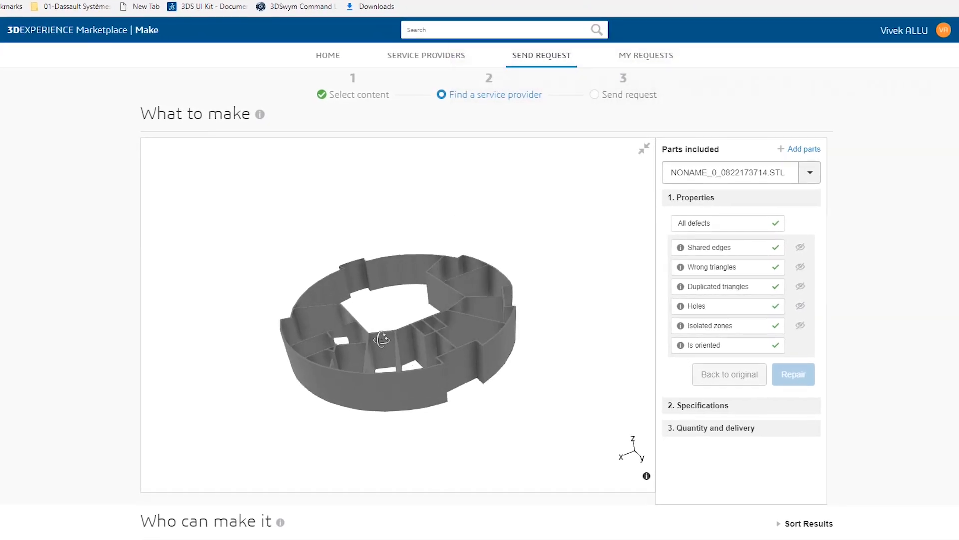
{"action": "scroll", "scroll_direction": "down", "scroll_amount": 3}
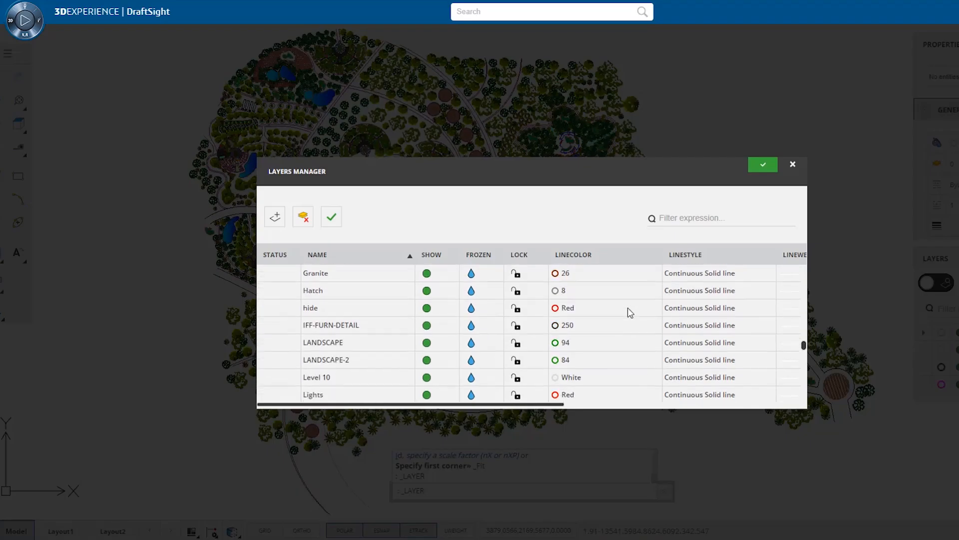
Step: Close the landscape layer list and zoom into a region of the circular building plan
{"action": "left_click", "coordinate": [762, 164]}
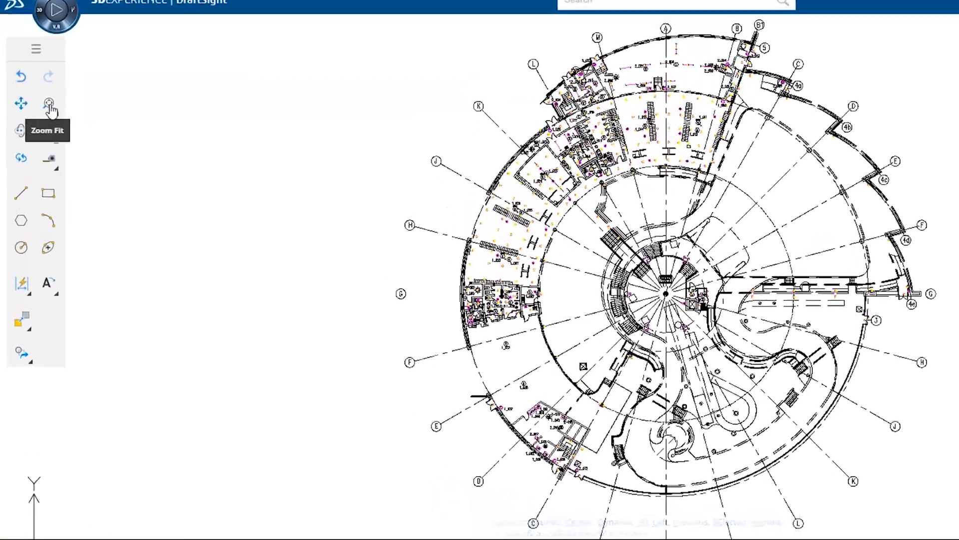
{"action": "left_click", "coordinate": [49, 103]}
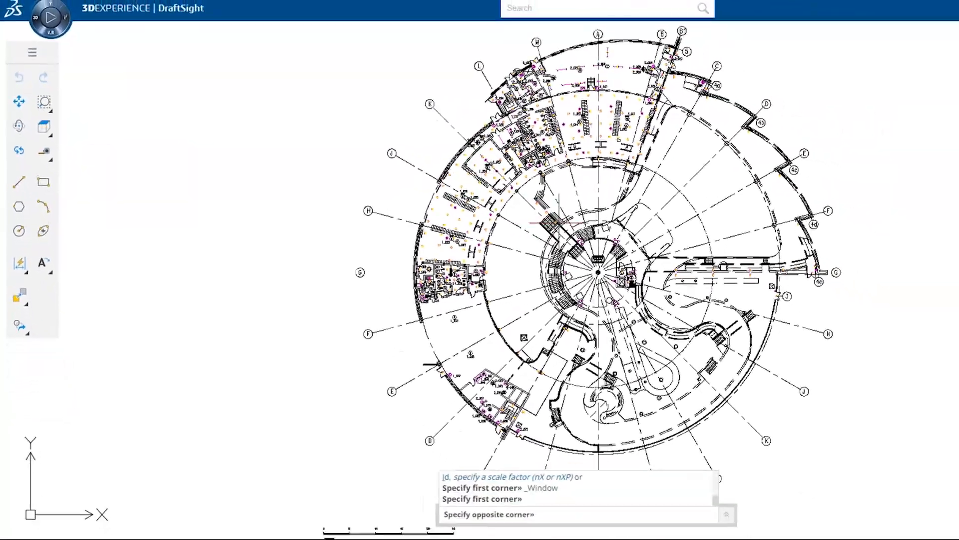